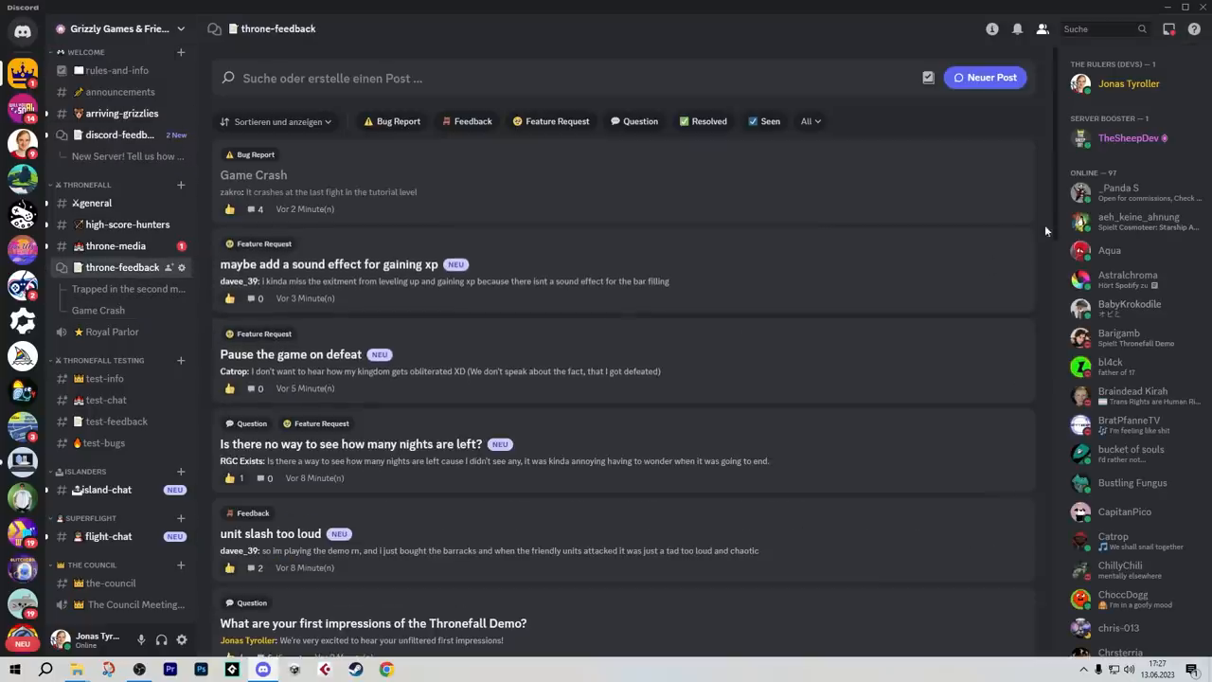
Step: Scroll through the throne-feedback forum posts to reach the My Impressions post
scroll(down, 3)
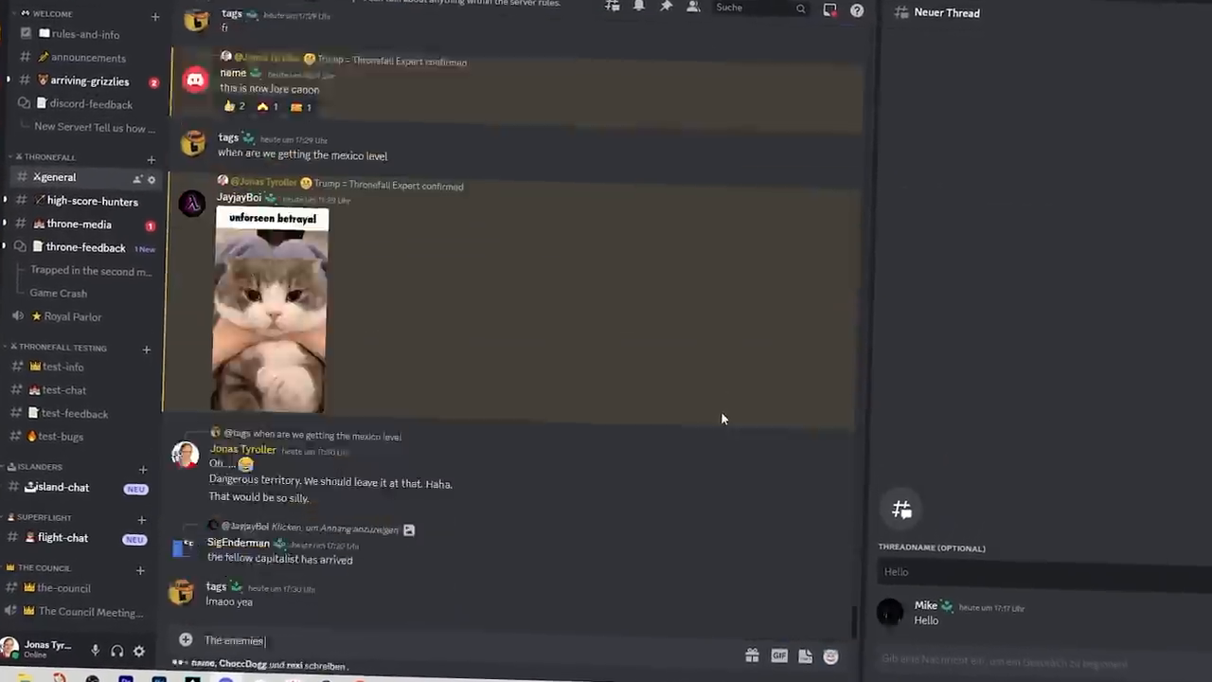
scroll(down, 3)
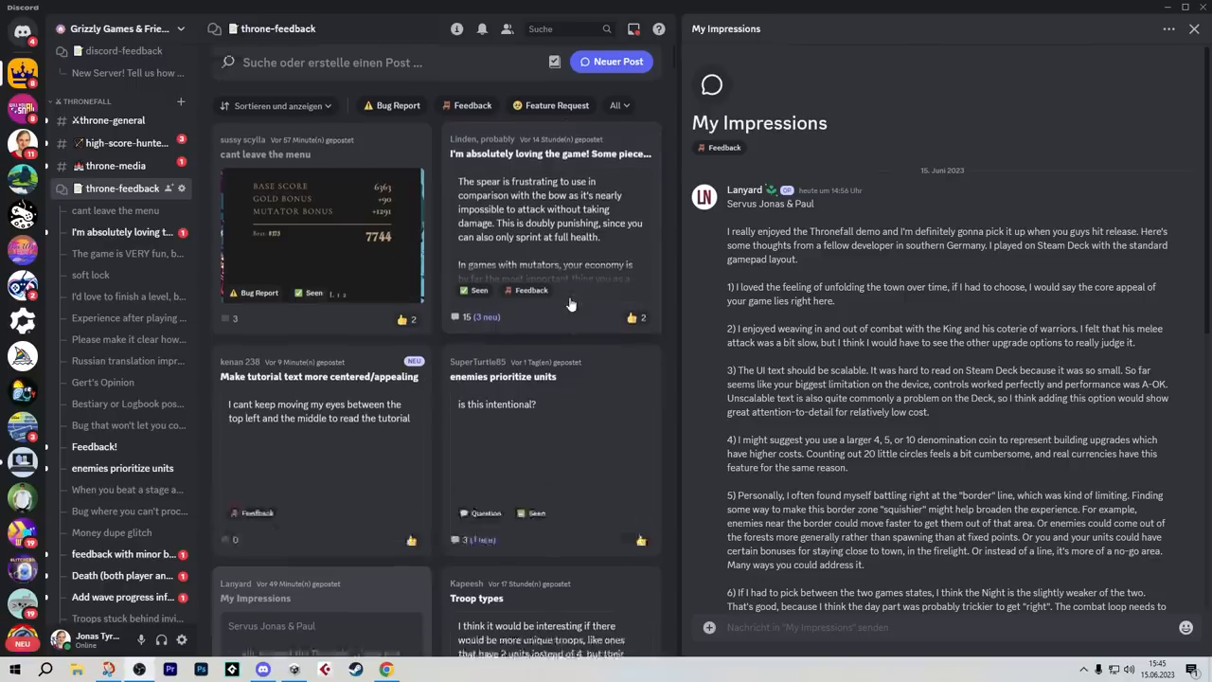
scroll(down, 3)
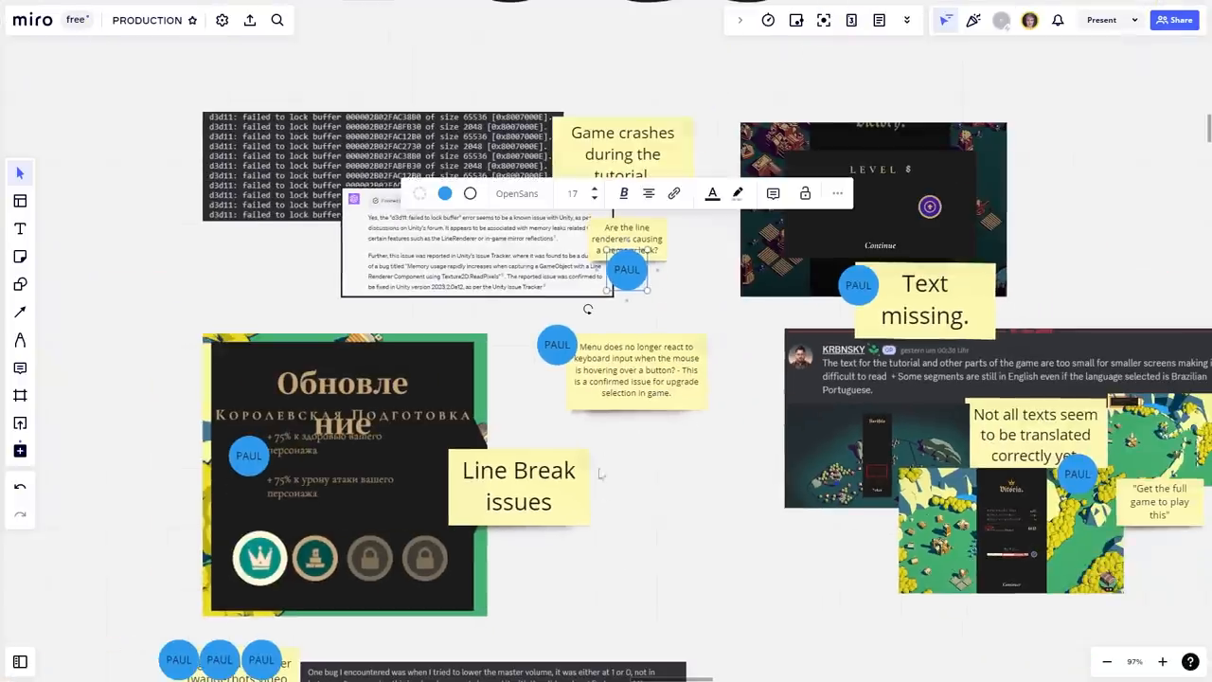
scroll(down, 3)
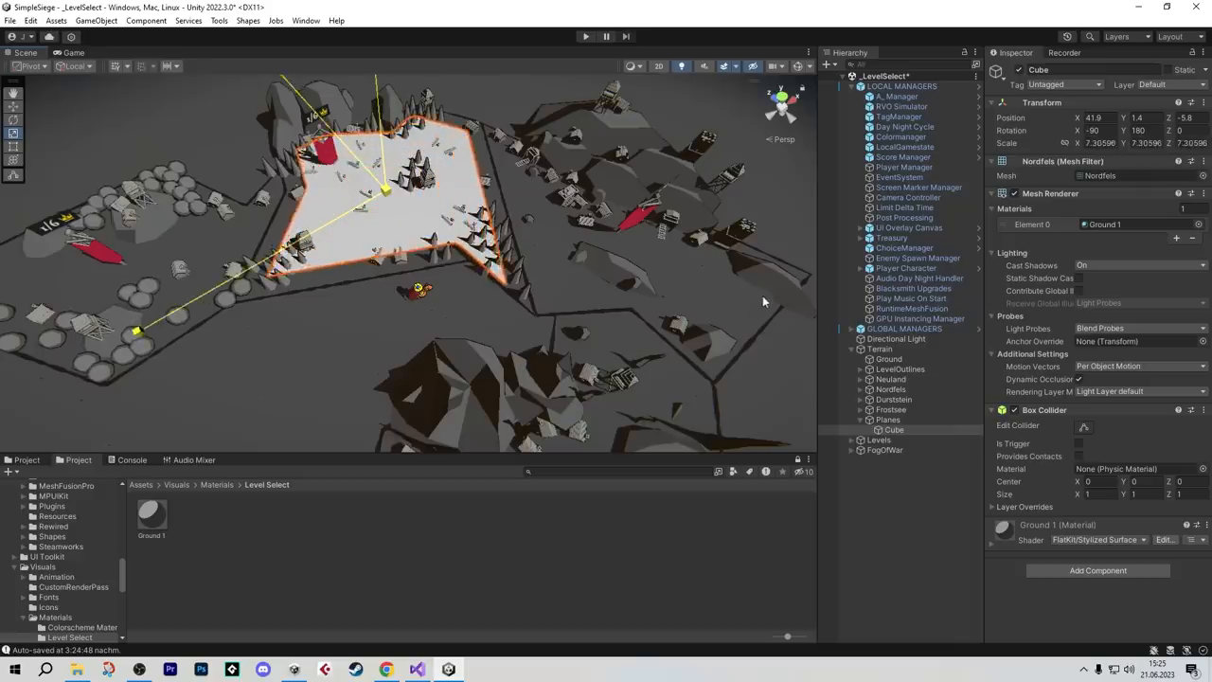
click(585, 36)
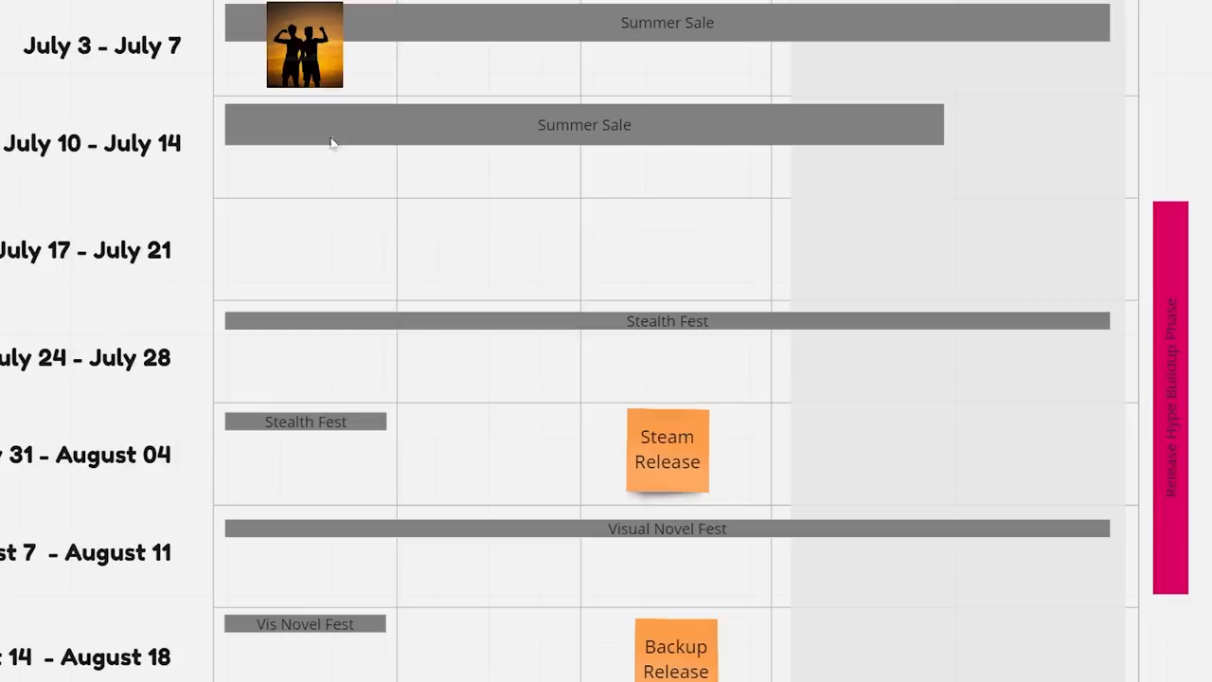
mouse_move(341, 479)
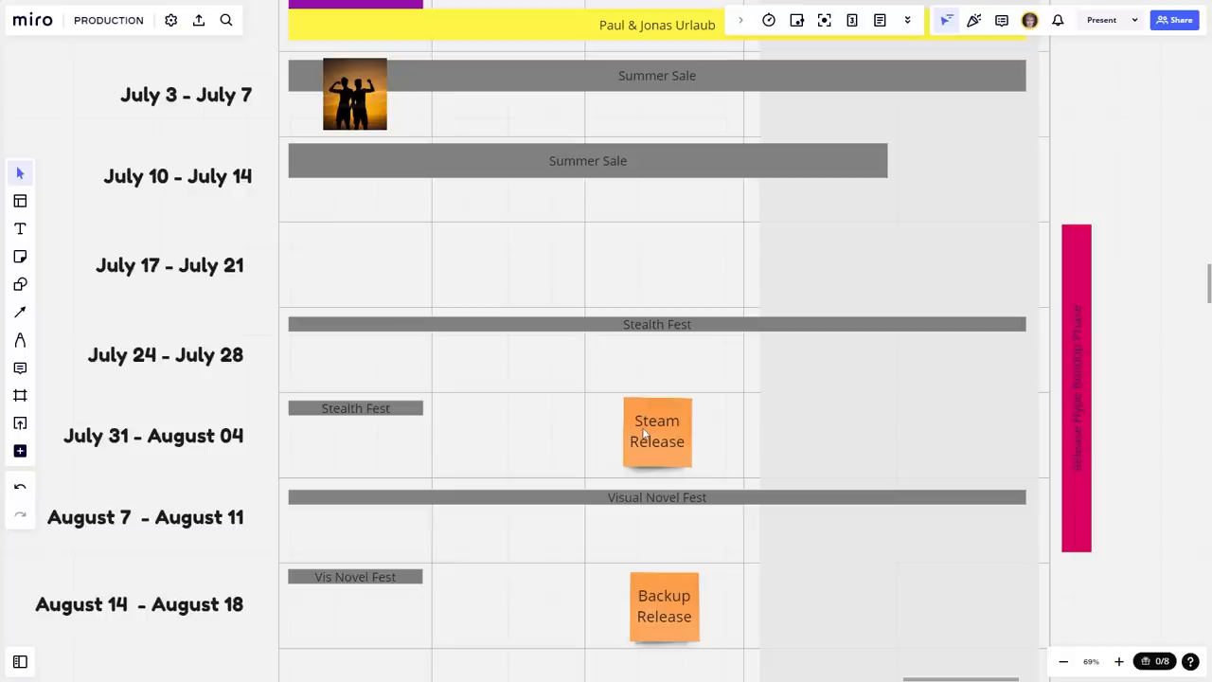
mouse_move(499, 143)
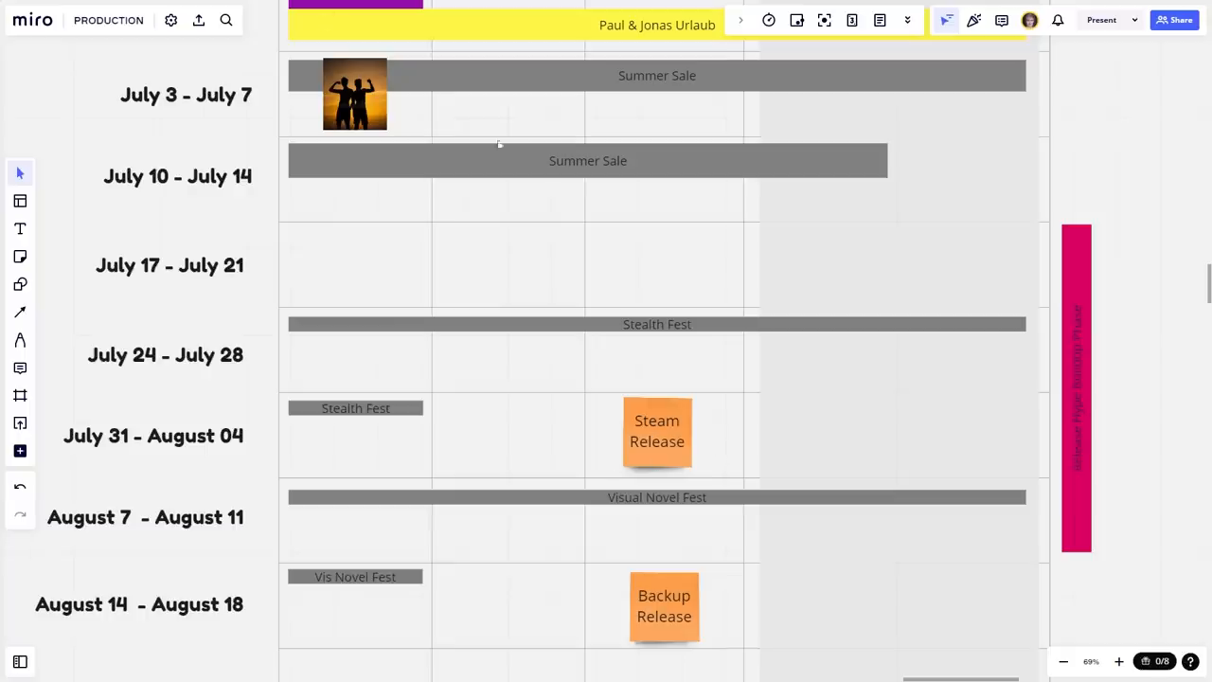
mouse_move(710, 441)
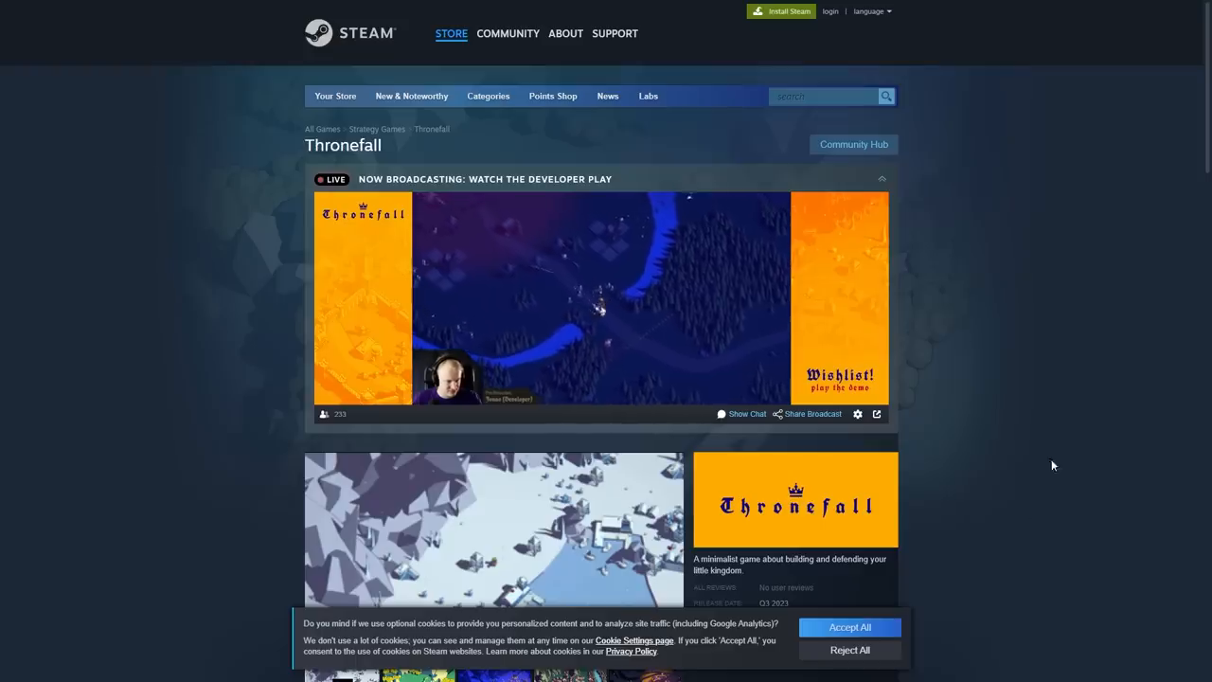
Step: Scroll past the release calendar's Steam Release note toward the Steamworks Next Fest e-mail
scroll(down, 3)
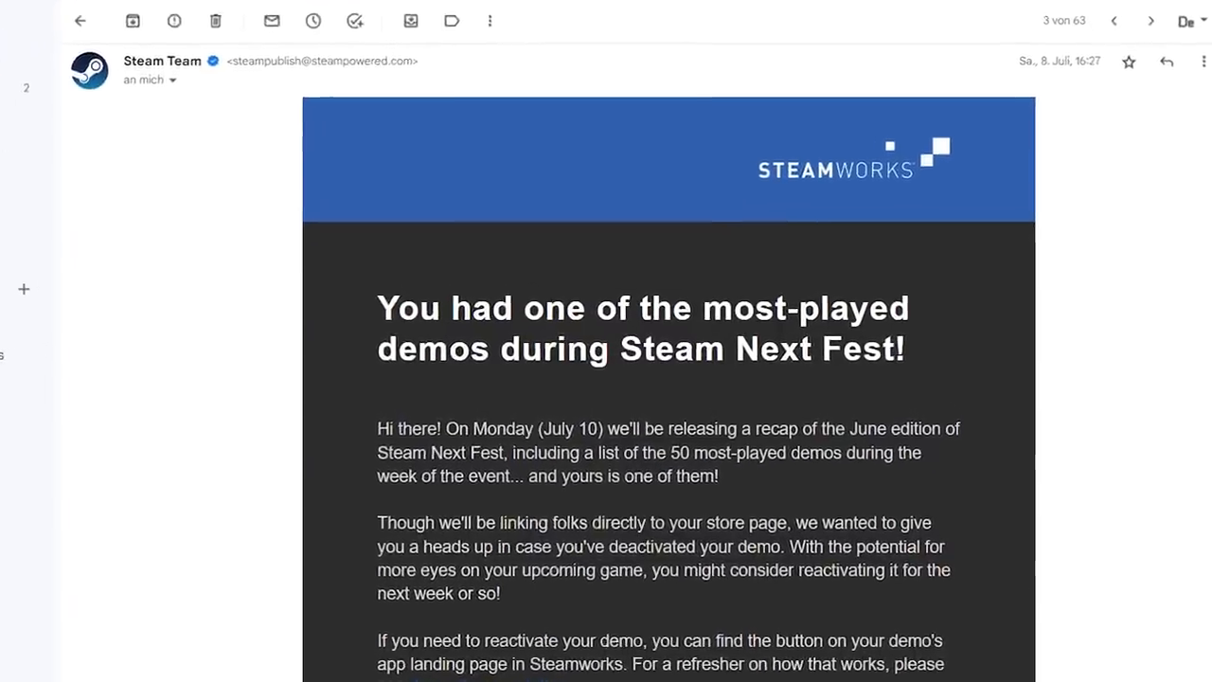
scroll(down, 3)
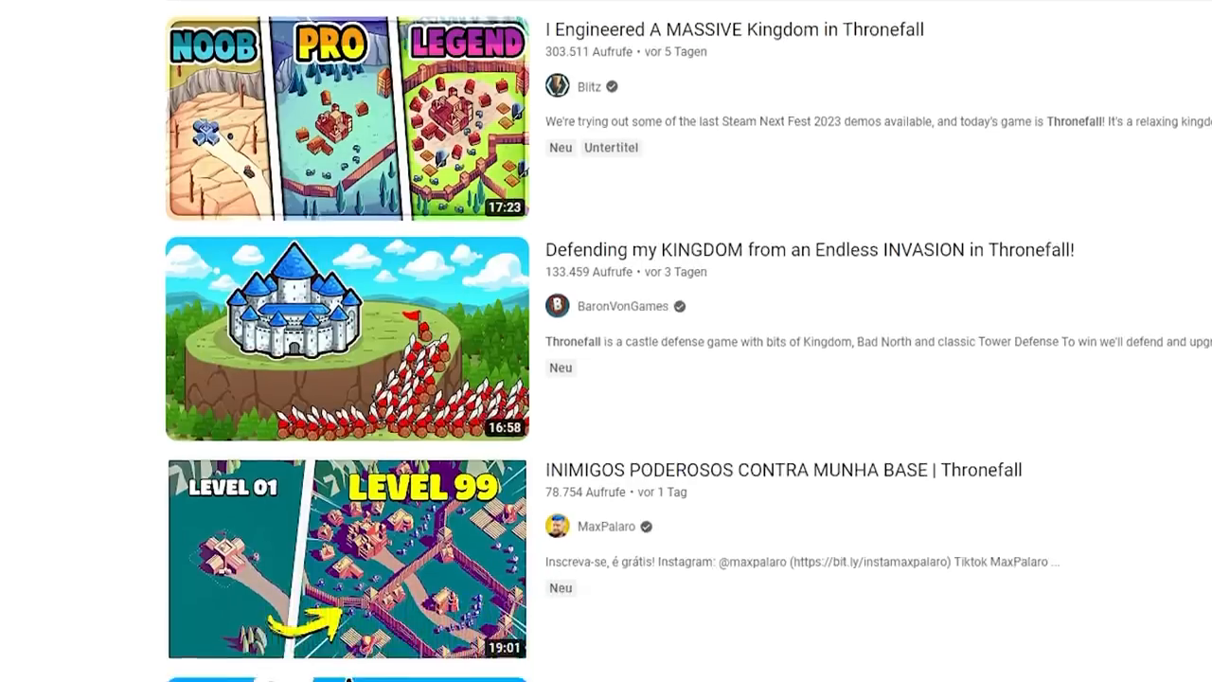
Step: Scroll through Thronefall video results and down to a video's comments section
scroll(down, 3)
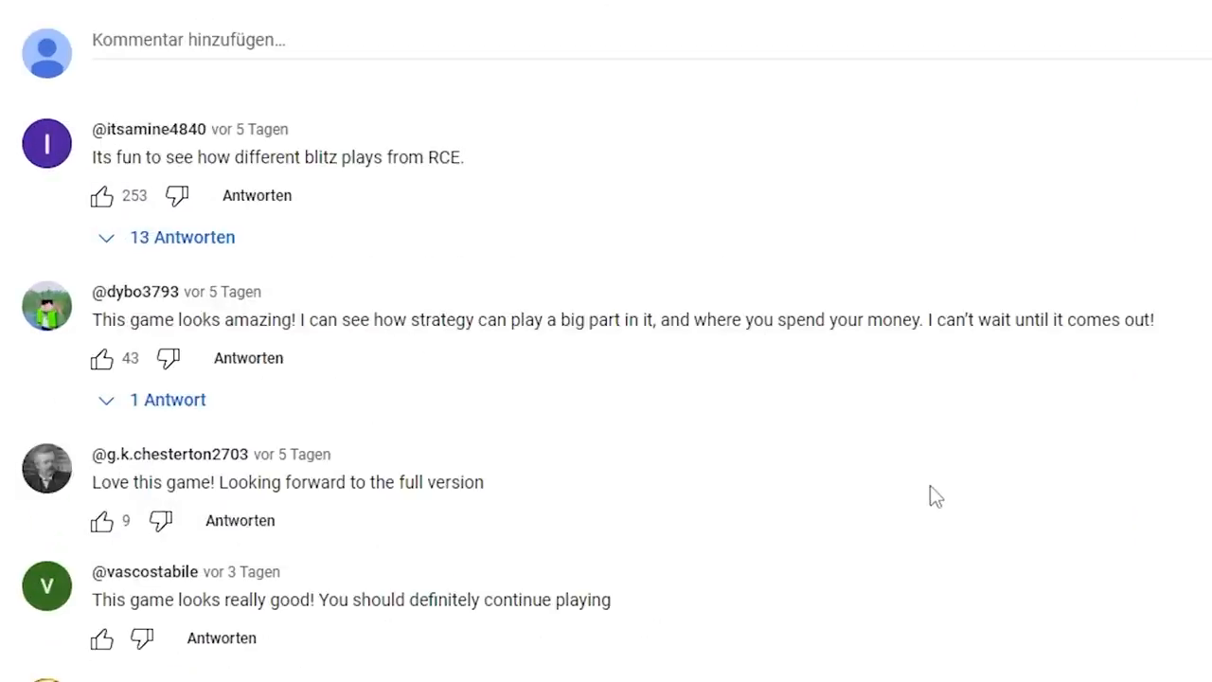
scroll(down, 3)
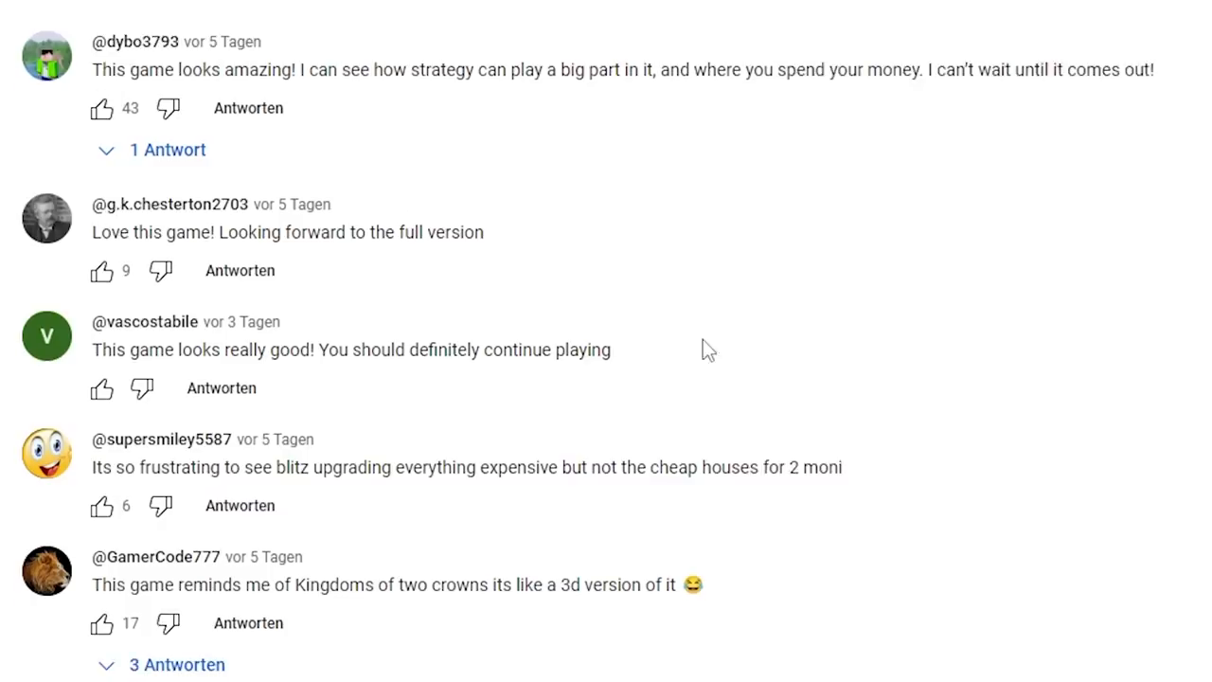
scroll(up, 3)
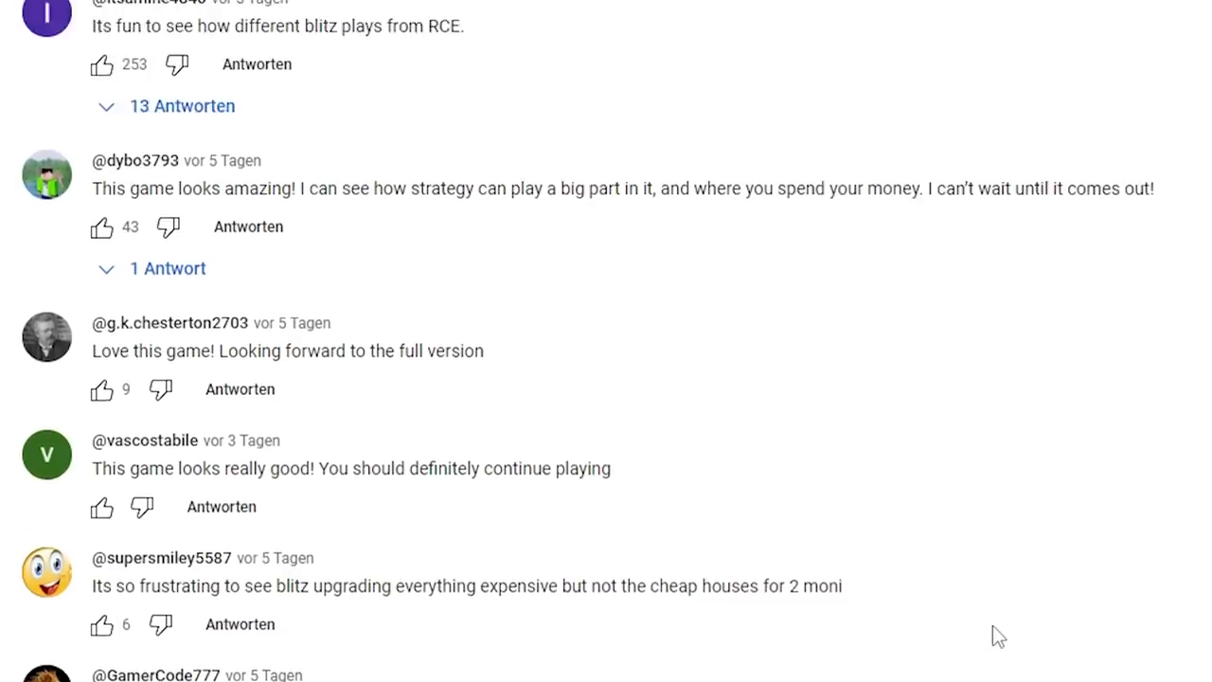
scroll(down, 3)
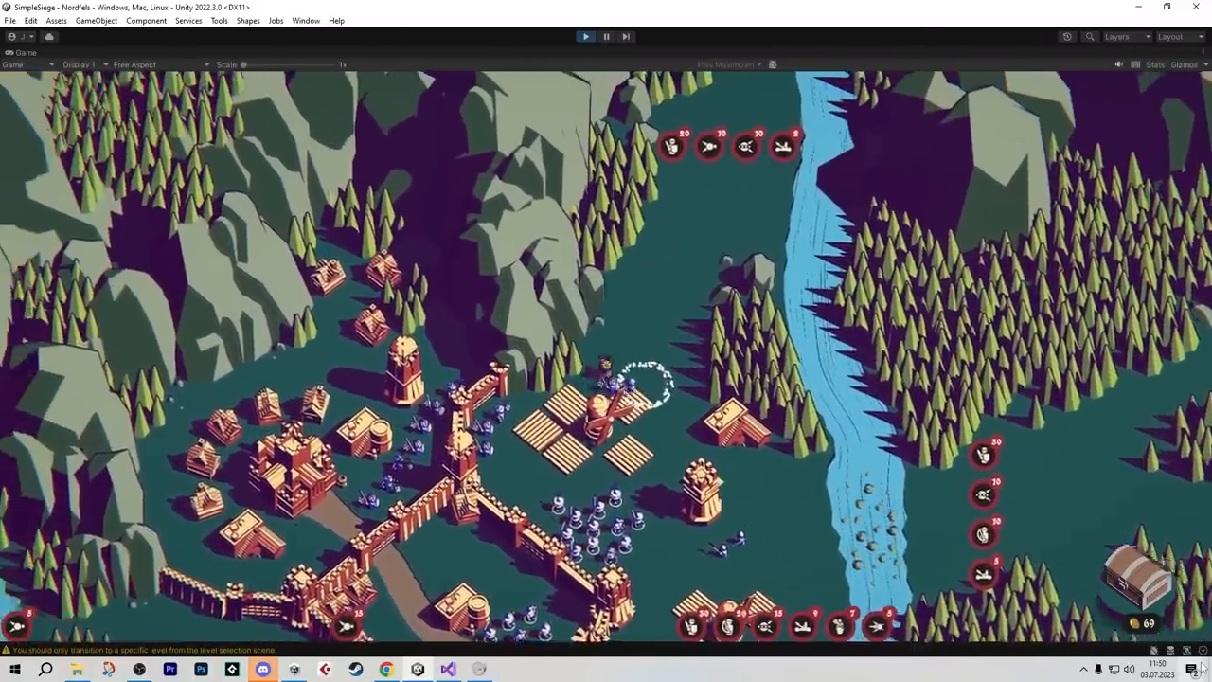
click(107, 670)
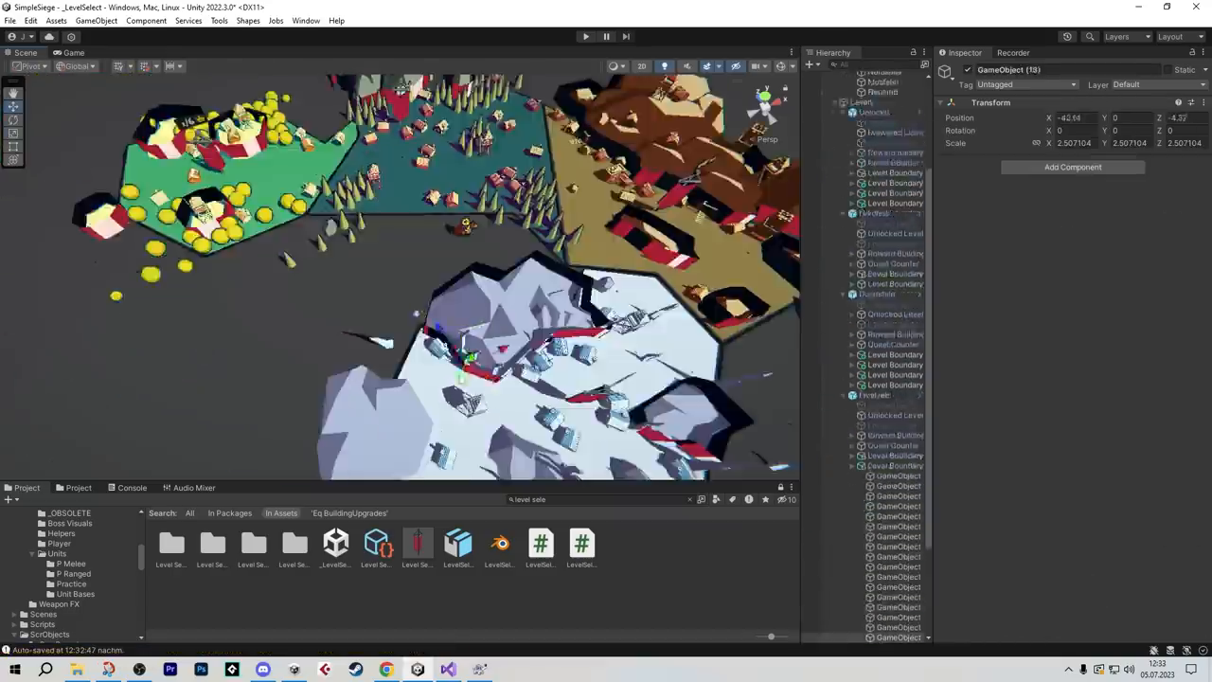
Step: Leave the _LevelSelect scene for File Explorer's Videos folder and the Audacity recording
click(584, 36)
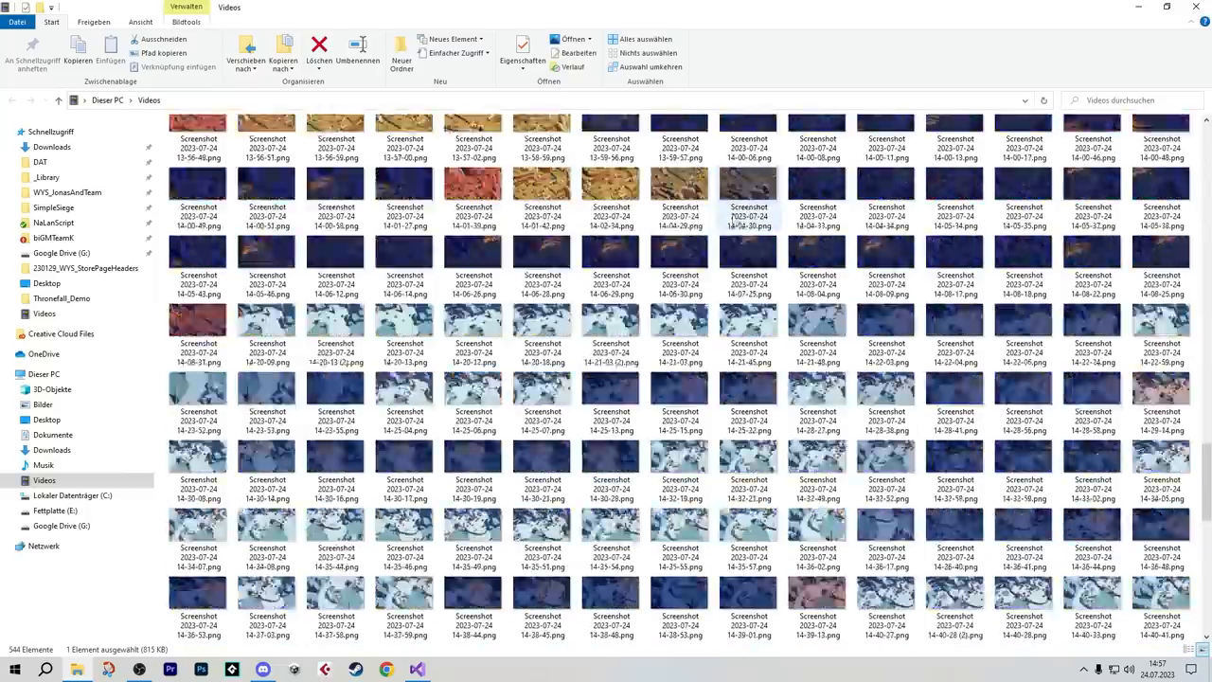
click(417, 670)
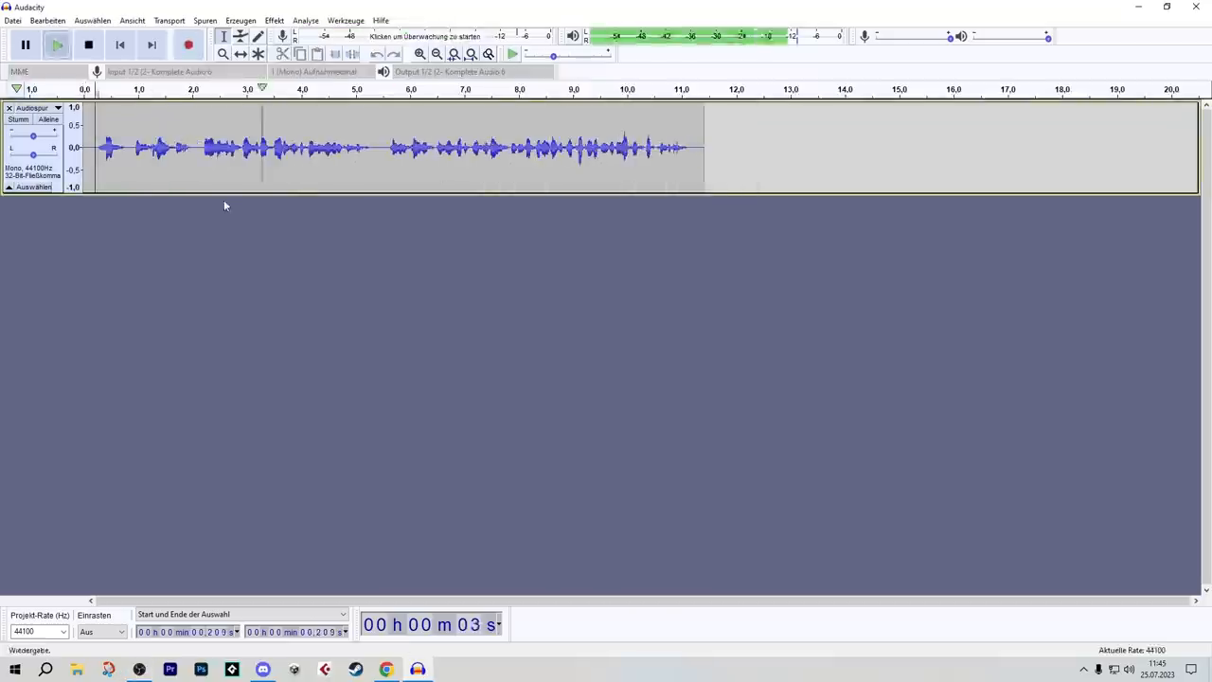